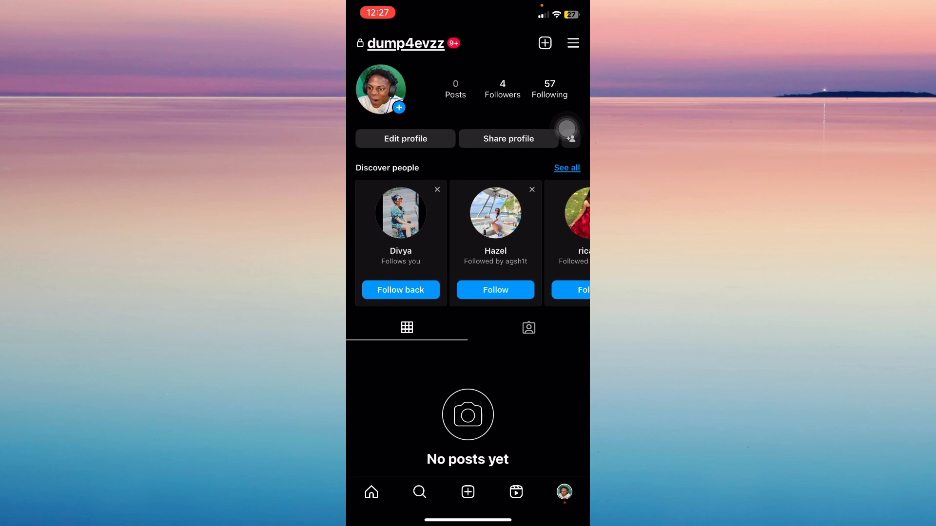
Open the profile's hamburger menu showing Settings, Your activity and Archive.
{"action": "left_click", "coordinate": [571, 43]}
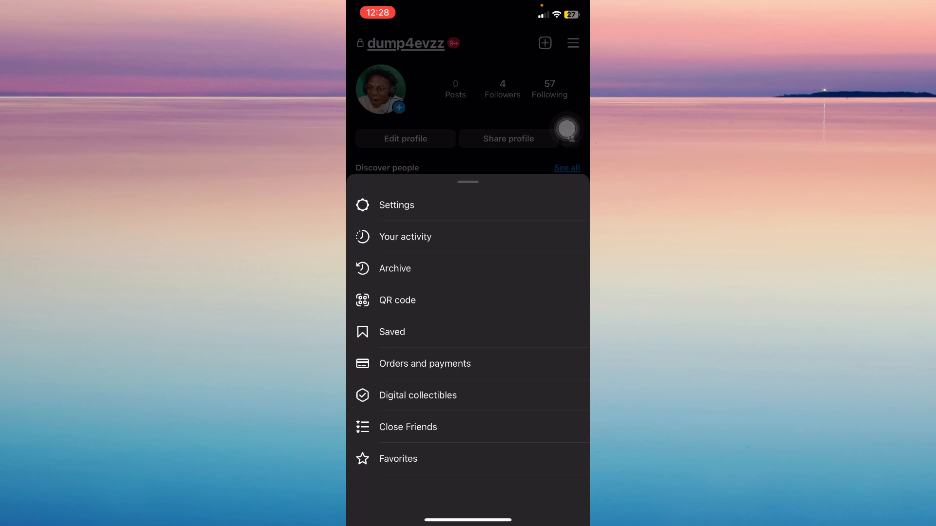
Open Close Friends, showing Justin Bieber, Kourtney Kardashian Barker and Nike checked.
{"action": "left_click", "coordinate": [407, 427]}
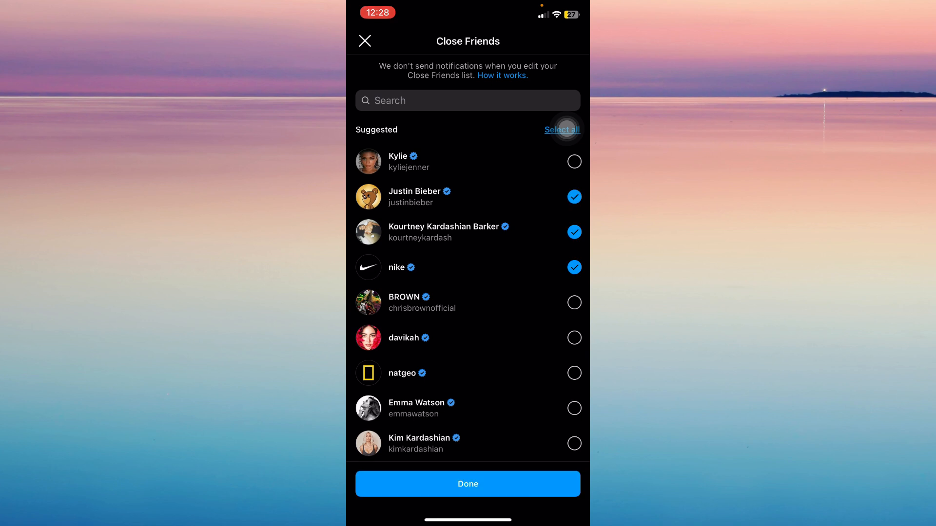
Select all suggested accounts, then clear all so none stay checked.
{"action": "left_click", "coordinate": [561, 130]}
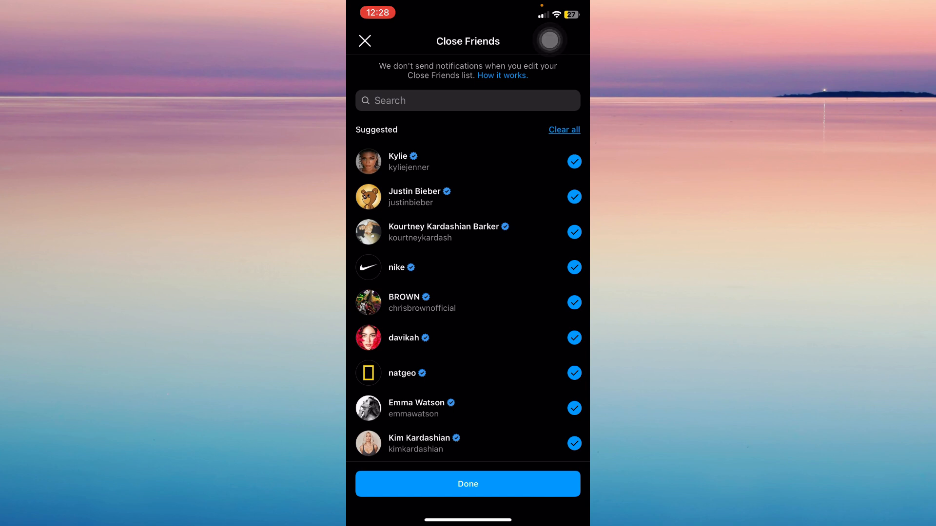
{"action": "left_click", "coordinate": [564, 130]}
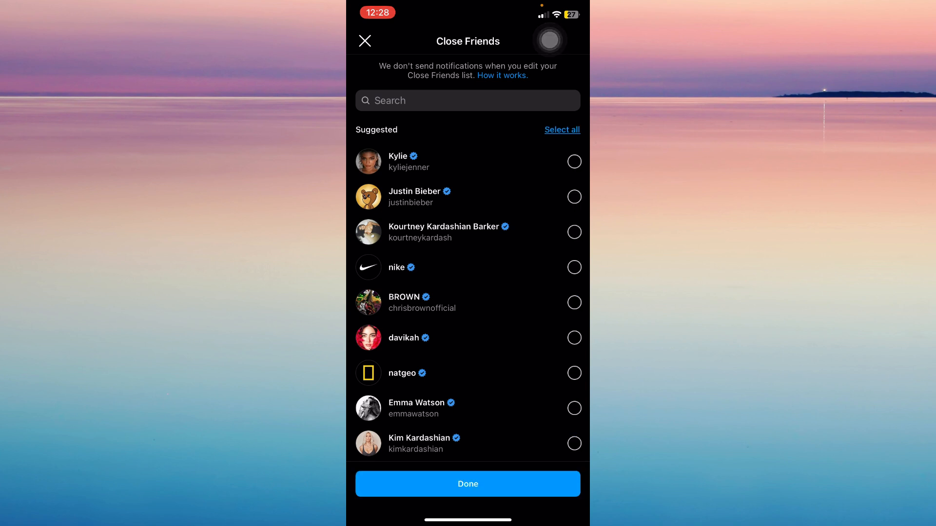